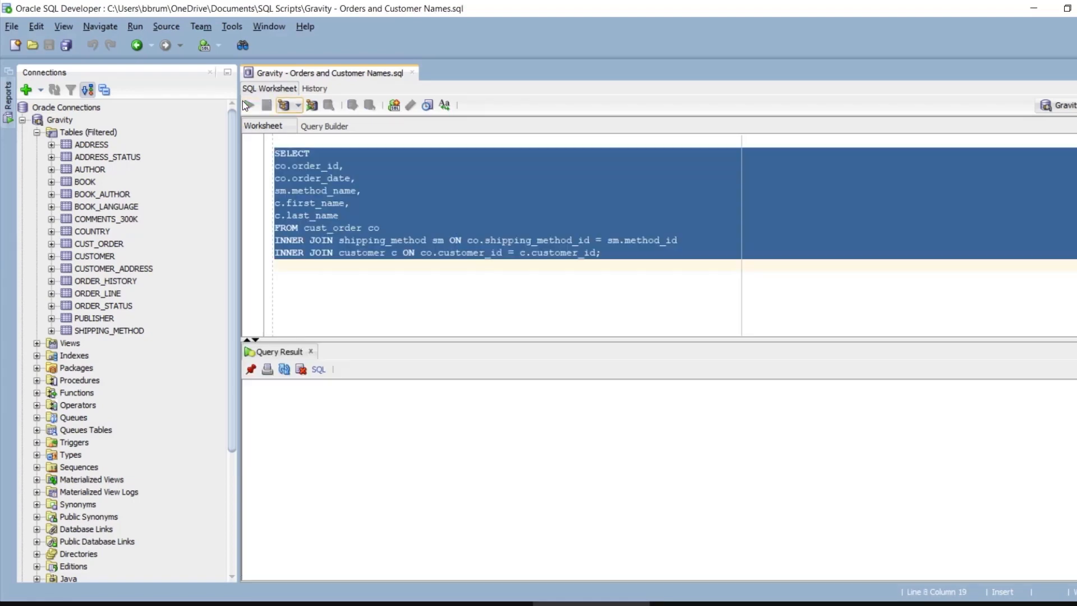
Run the join query listing orders with shipping method and customer names
{"action": "left_click", "coordinate": [249, 106]}
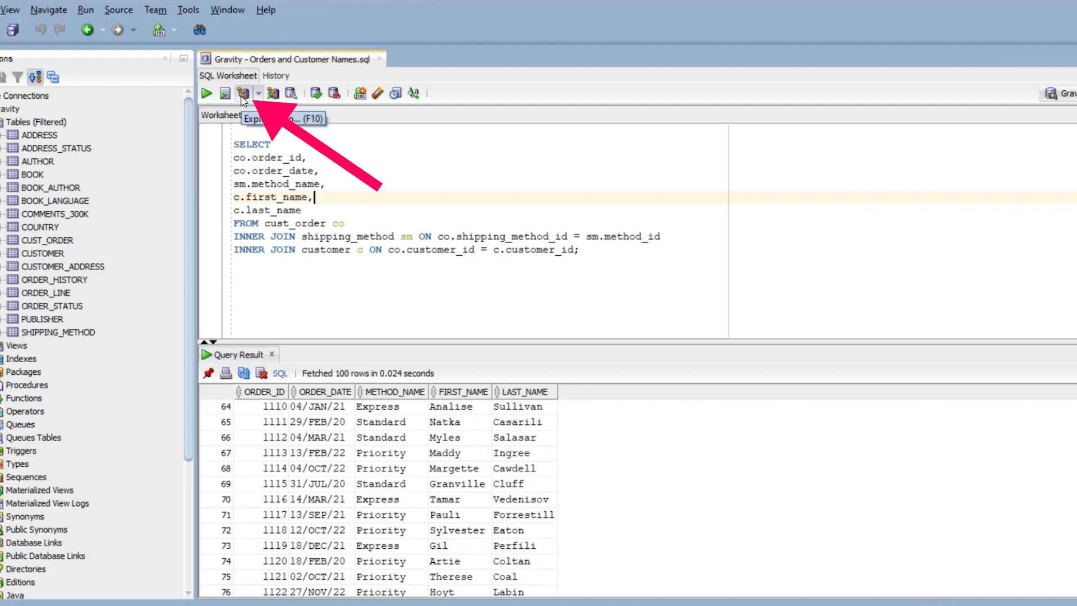
Run EXPLAIN PLAN FOR on the three-table join query
{"action": "left_click", "coordinate": [243, 93]}
{"action": "type", "text": "EXPLAIN PLAN FOR"}
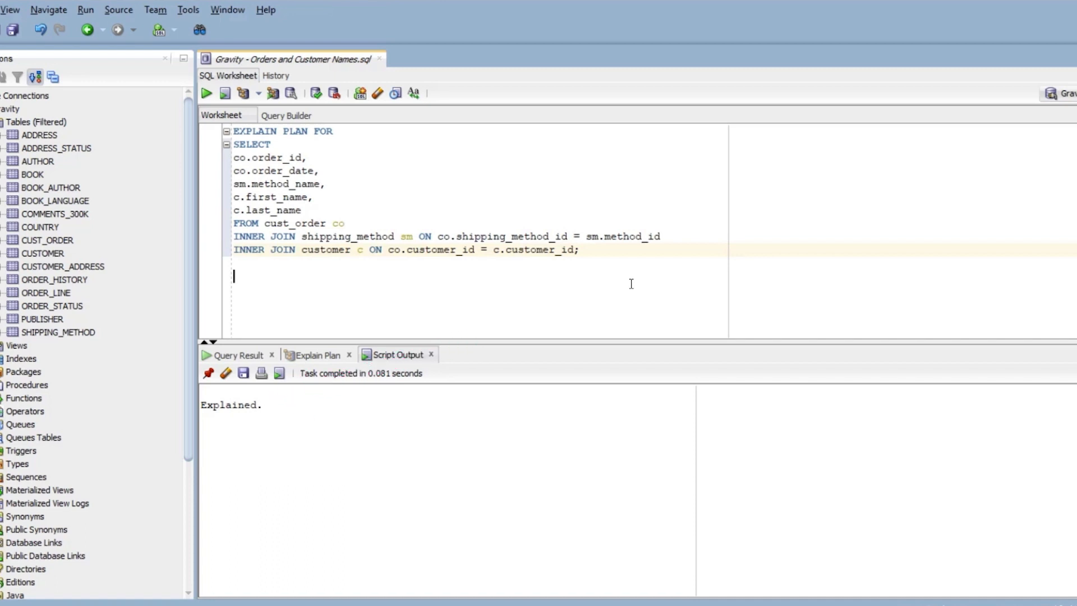
Run SELECT * FROM table(dbms_xplan.display) to list the stored plan
{"action": "type", "text": "SELECT *"}
{"action": "left_click", "coordinate": [480, 289]}
{"action": "type", "text": "FROM table"}
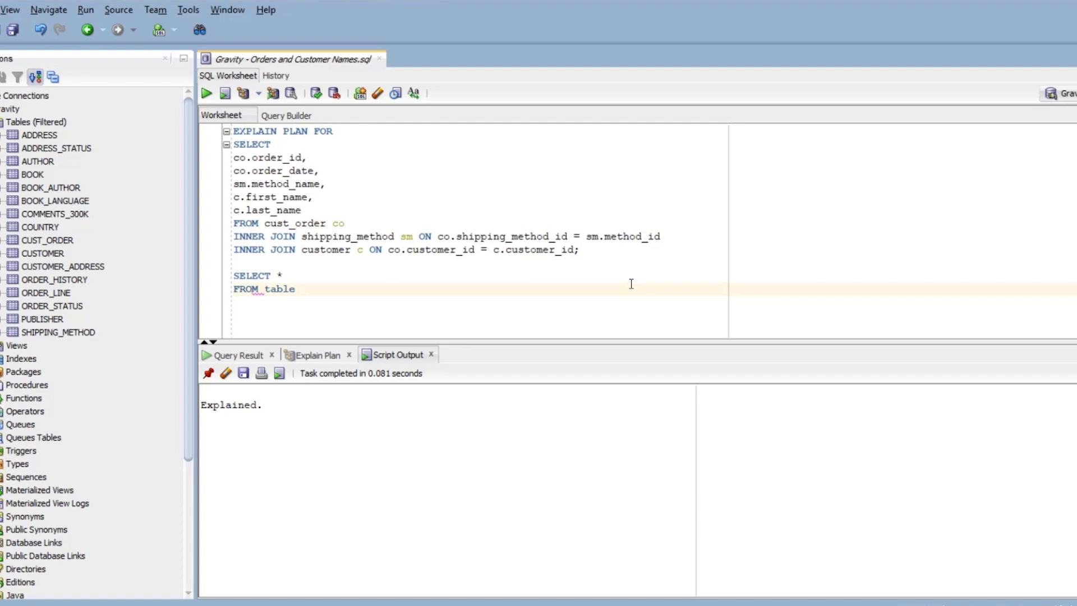
{"action": "type", "text": "(dbms"}
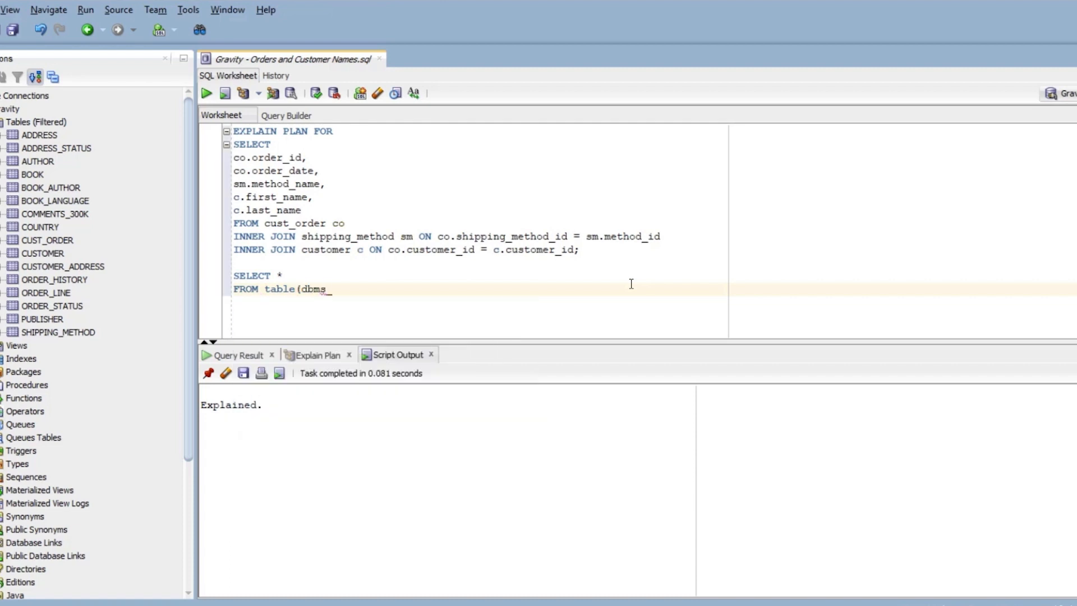
{"action": "type", "text": "_xplan.display);"}
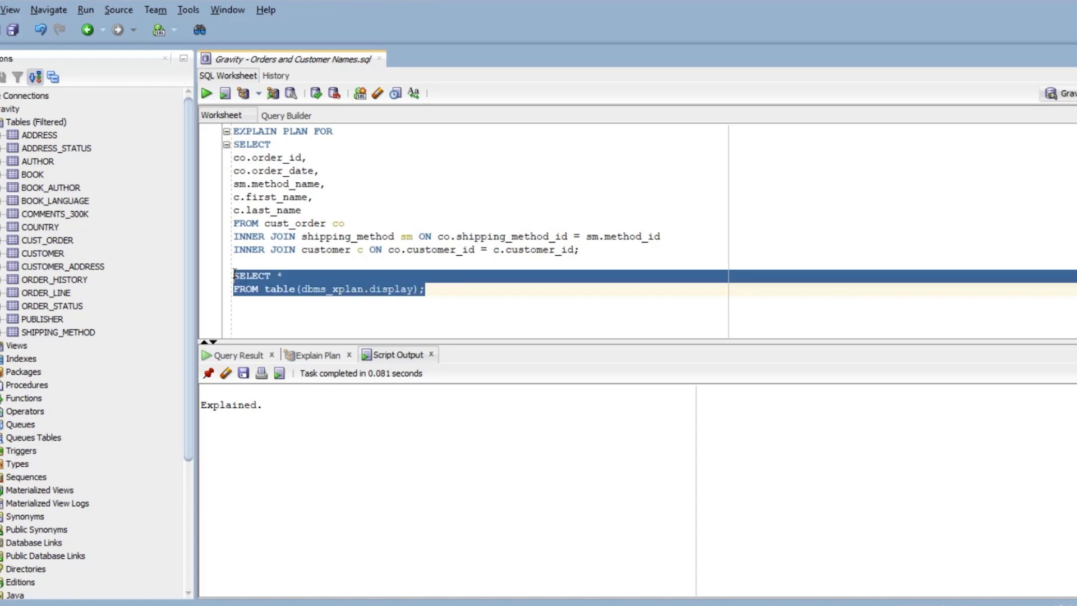
{"action": "left_click", "coordinate": [206, 94]}
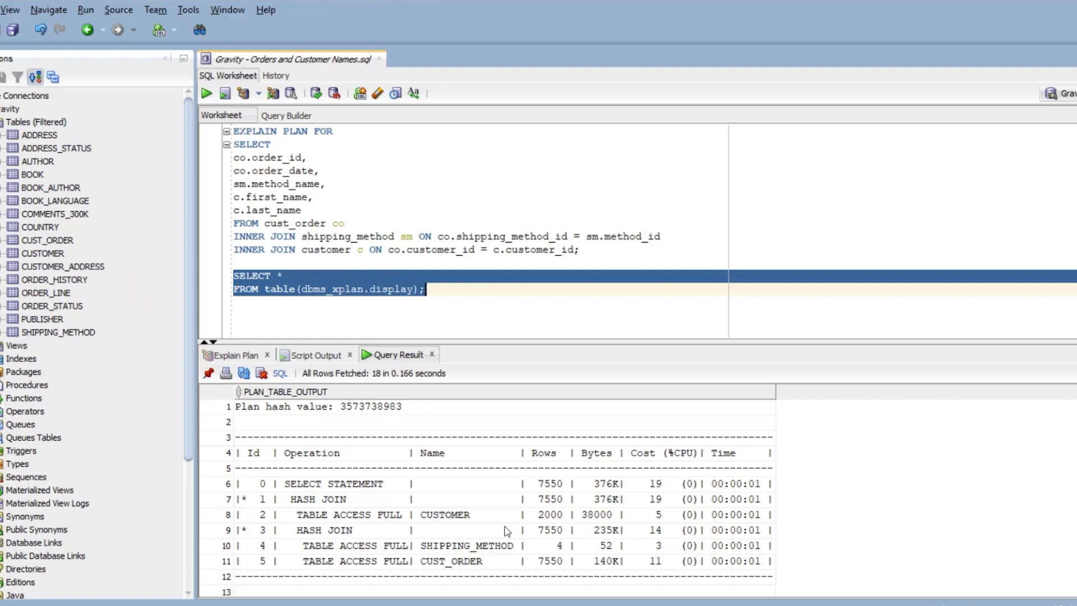
{"action": "mouse_move", "coordinate": [513, 409]}
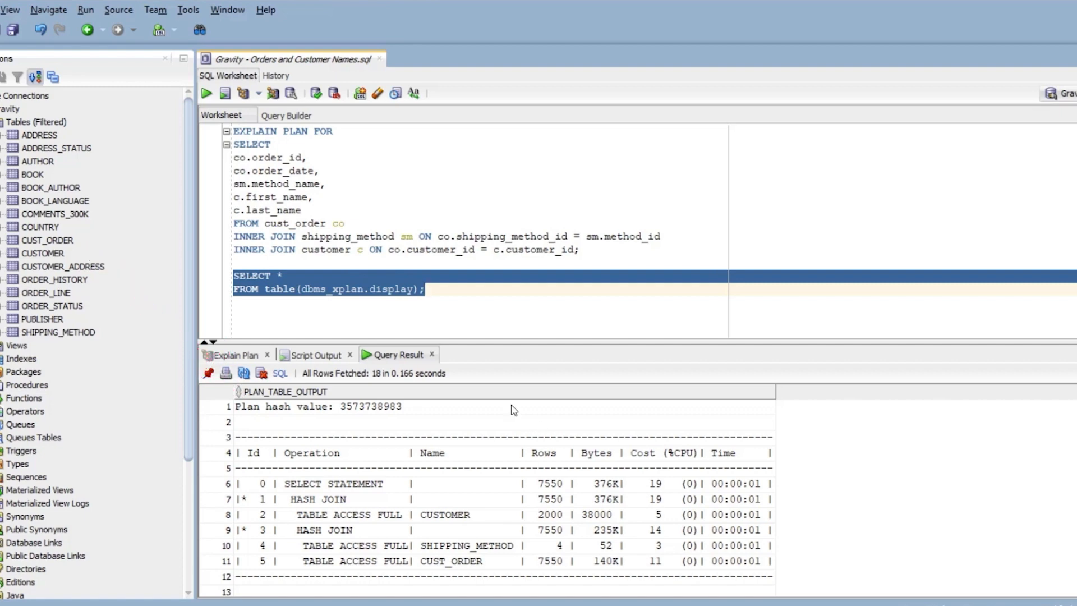
Show the Explain Plan tree with two hash joins and three table accesses
{"action": "key", "text": "Delete"}
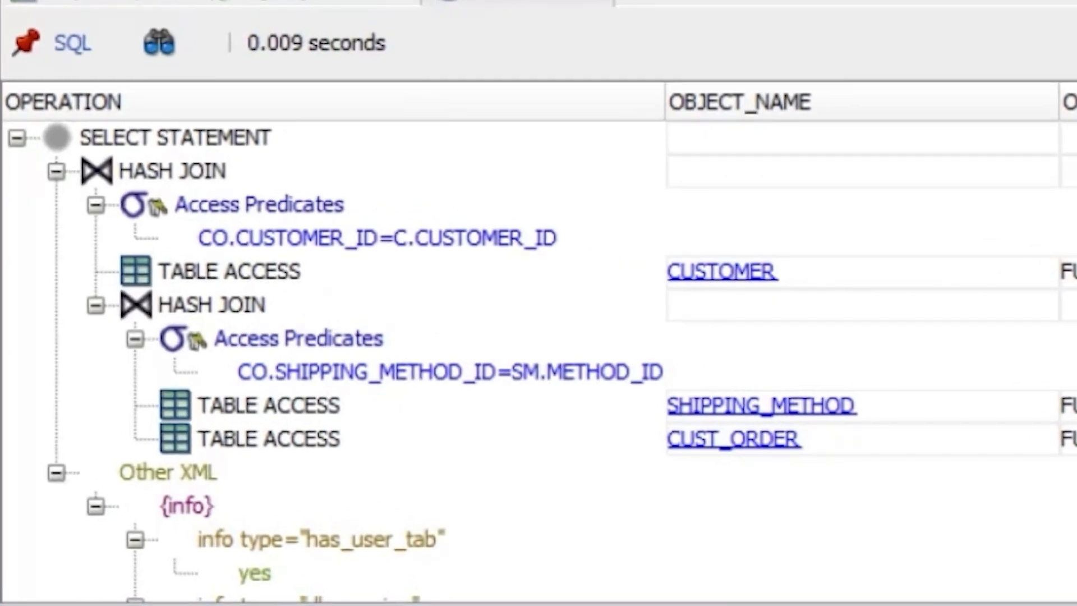
{"action": "mouse_move", "coordinate": [521, 145]}
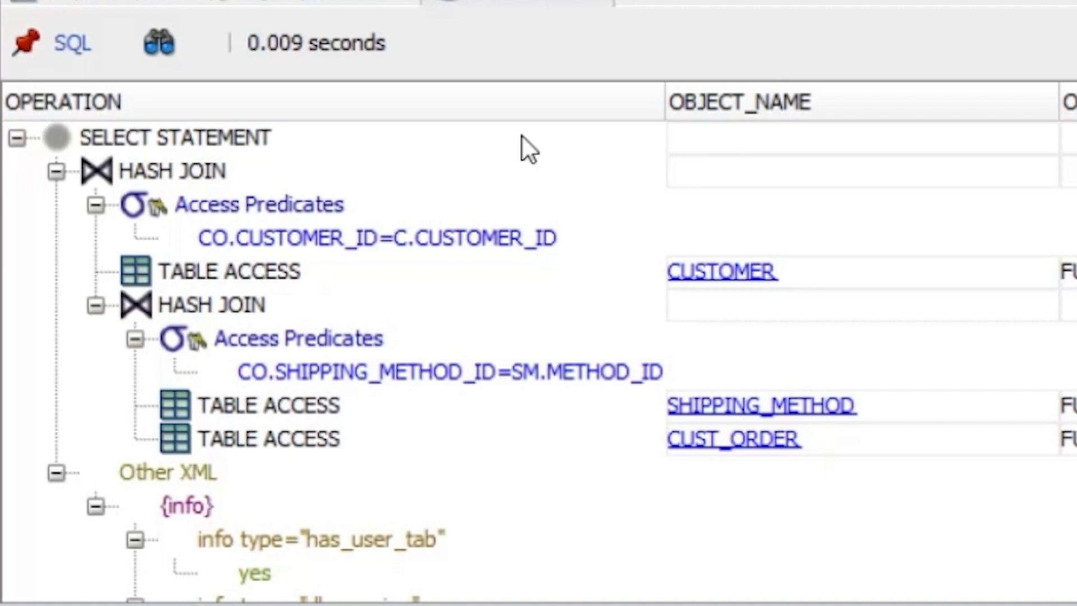
{"action": "scroll", "scroll_direction": "down", "scroll_amount": 3}
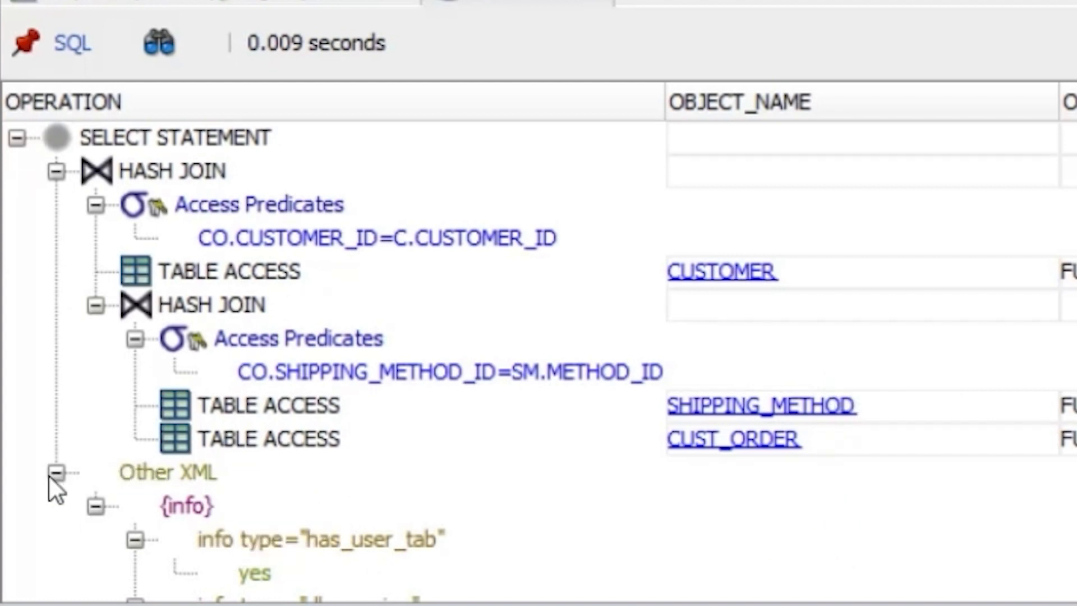
{"action": "left_click", "coordinate": [57, 472]}
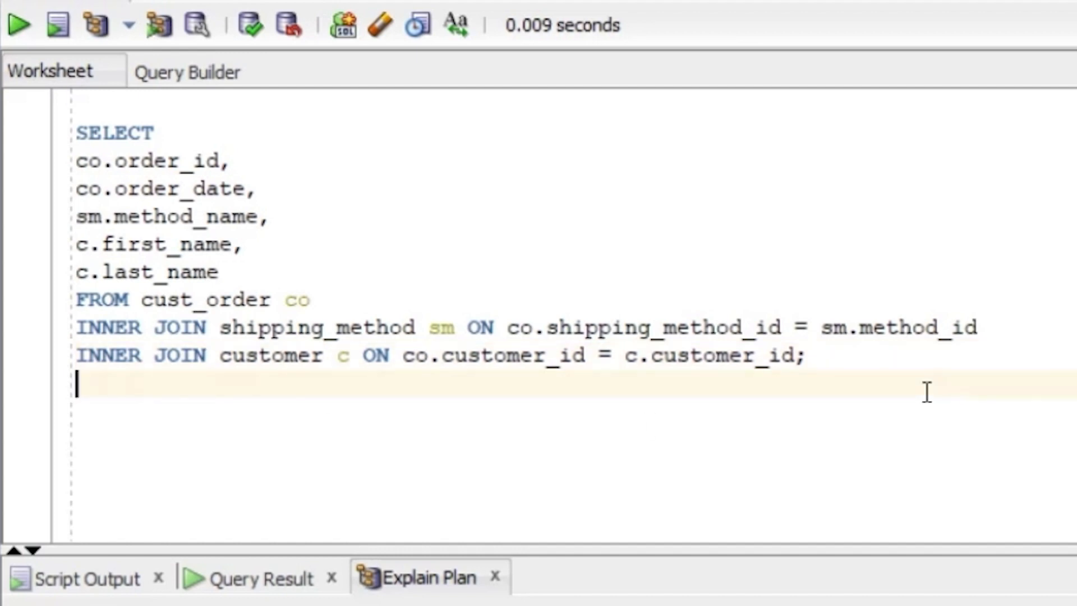
Type CREATE INDEX idx_co_shipmethod ON cust_order (shipping_method_id); below the query
{"action": "type", "text": "CREATE INE"}
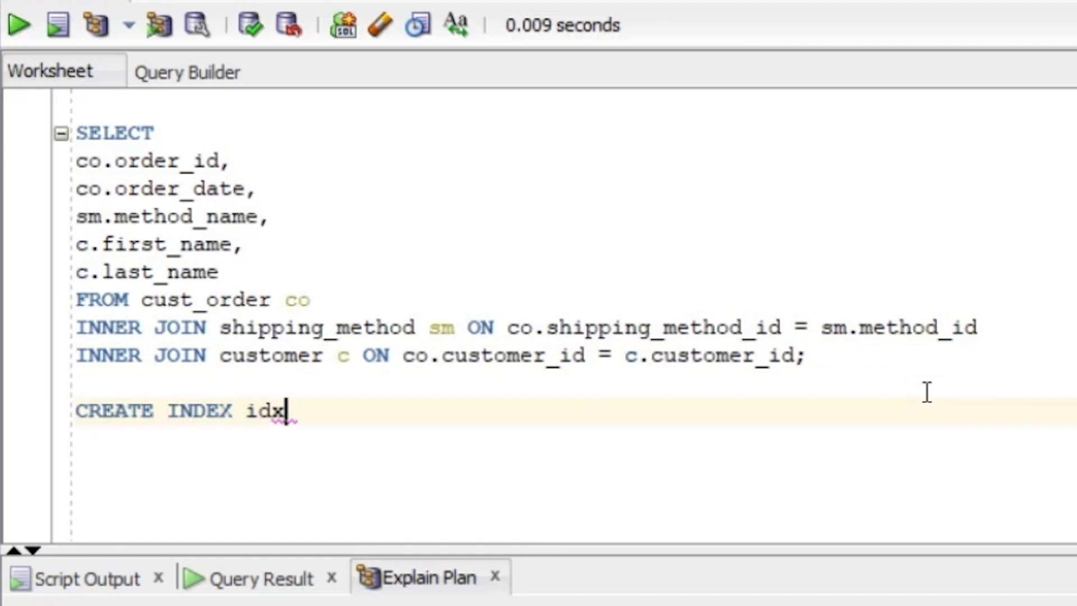
{"action": "type", "text": "_co_ship"}
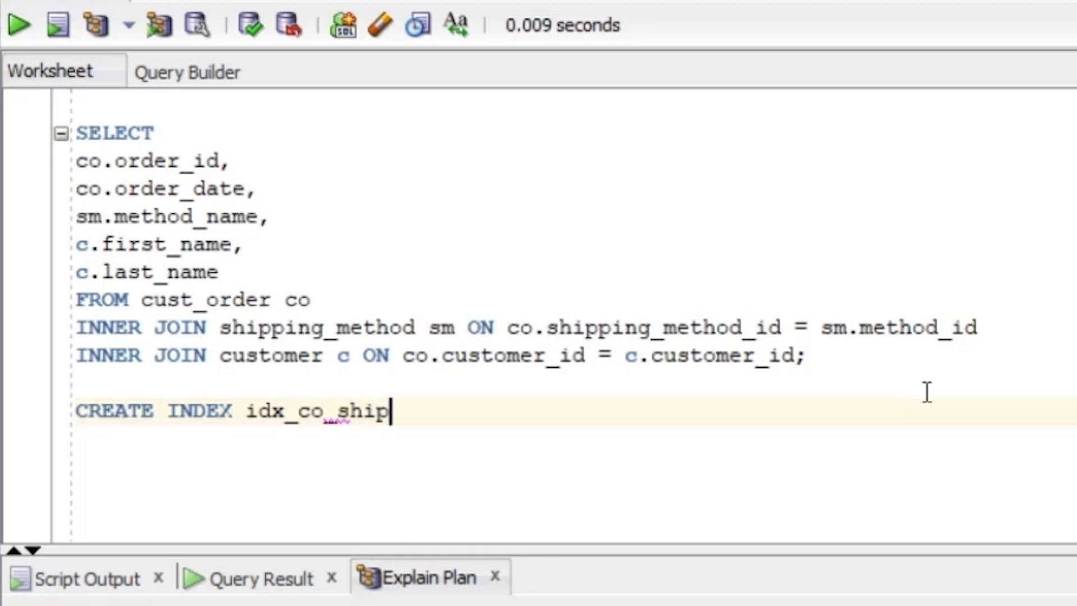
{"action": "type", "text": "method"}
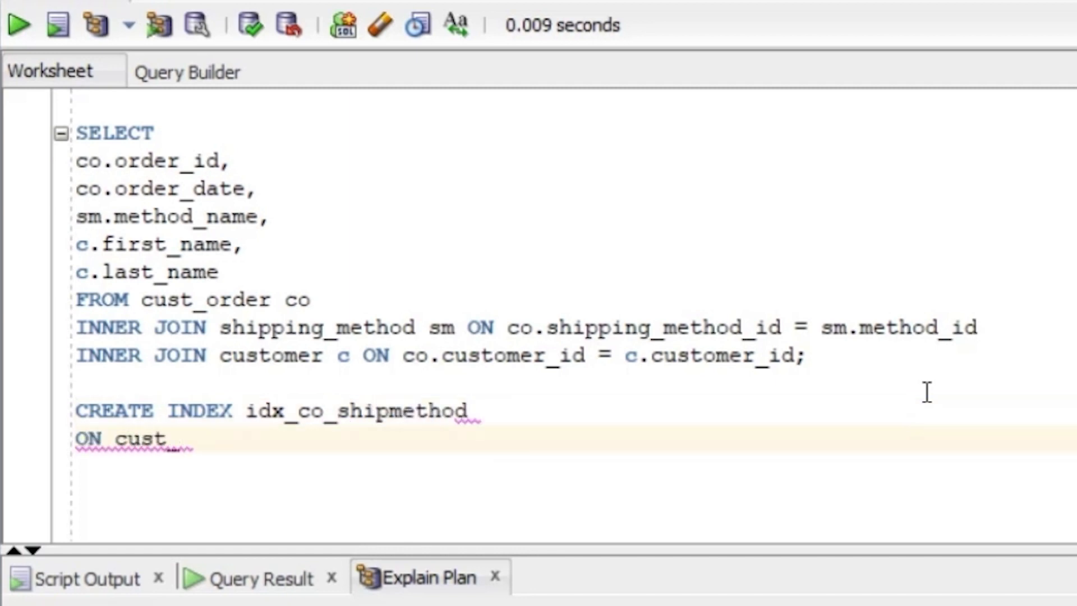
{"action": "type", "text": "_order (shippin"}
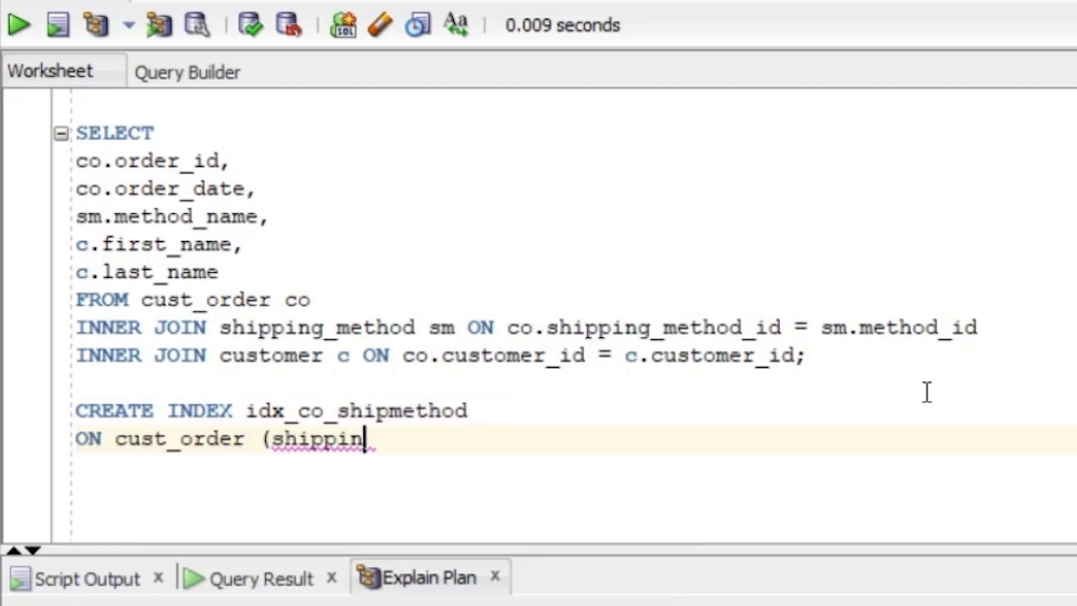
{"action": "type", "text": "g_method_id);"}
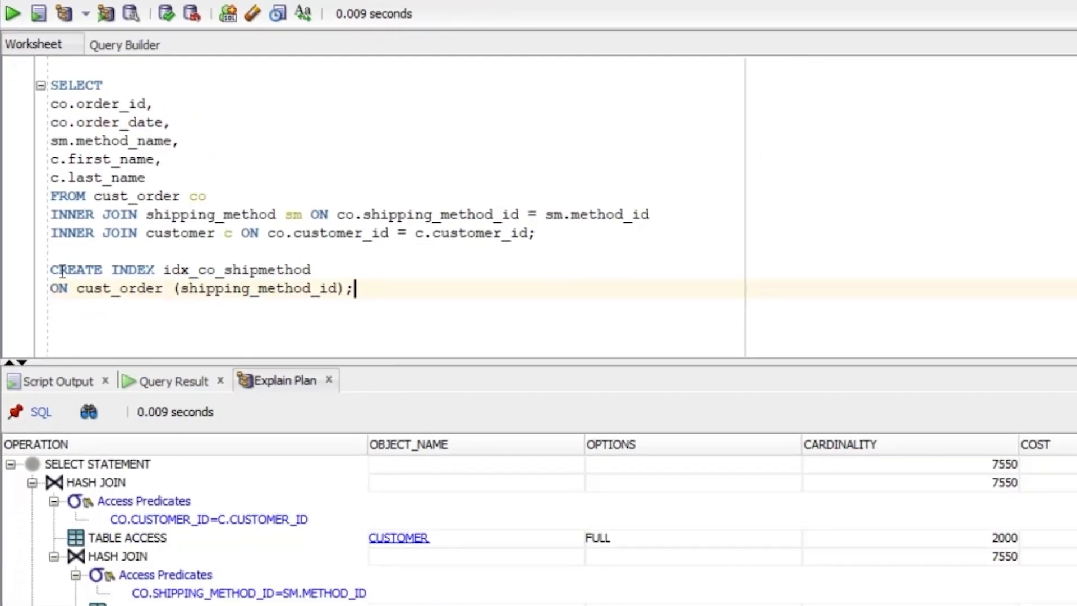
Run the idx_co_shipmethod statement and place the cursor for a new statement
{"action": "left_click", "coordinate": [17, 13]}
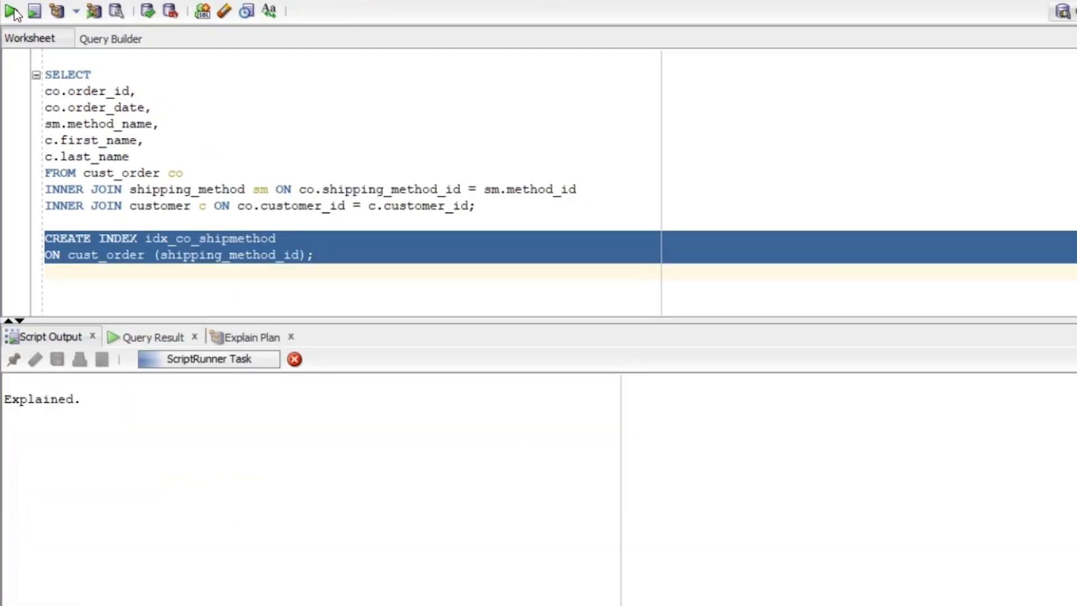
{"action": "left_click", "coordinate": [14, 13]}
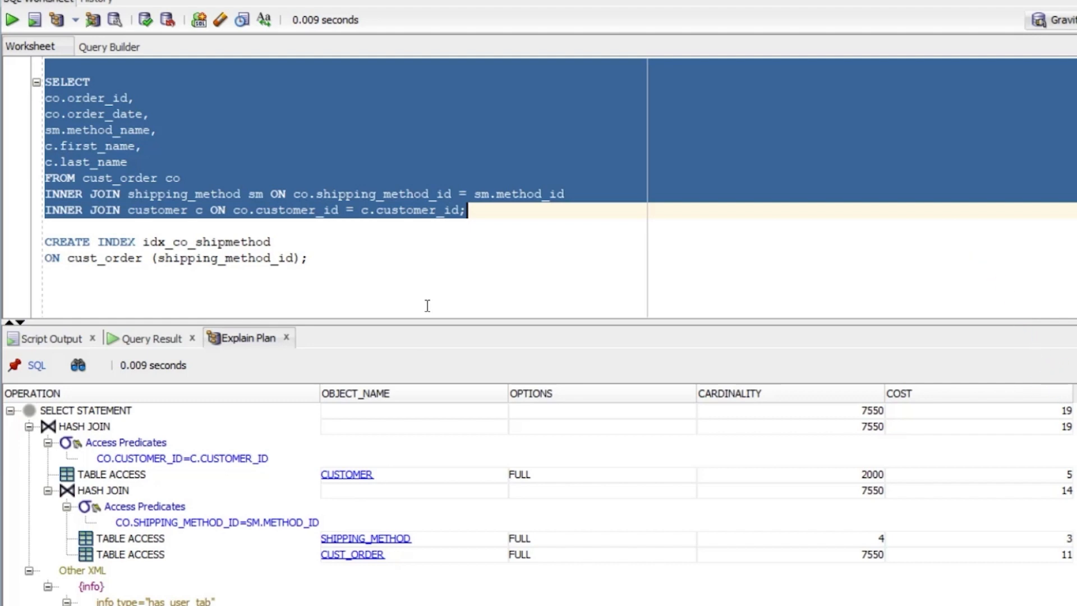
{"action": "left_click", "coordinate": [316, 258]}
{"action": "type", "text": "CREATE INDEX"}
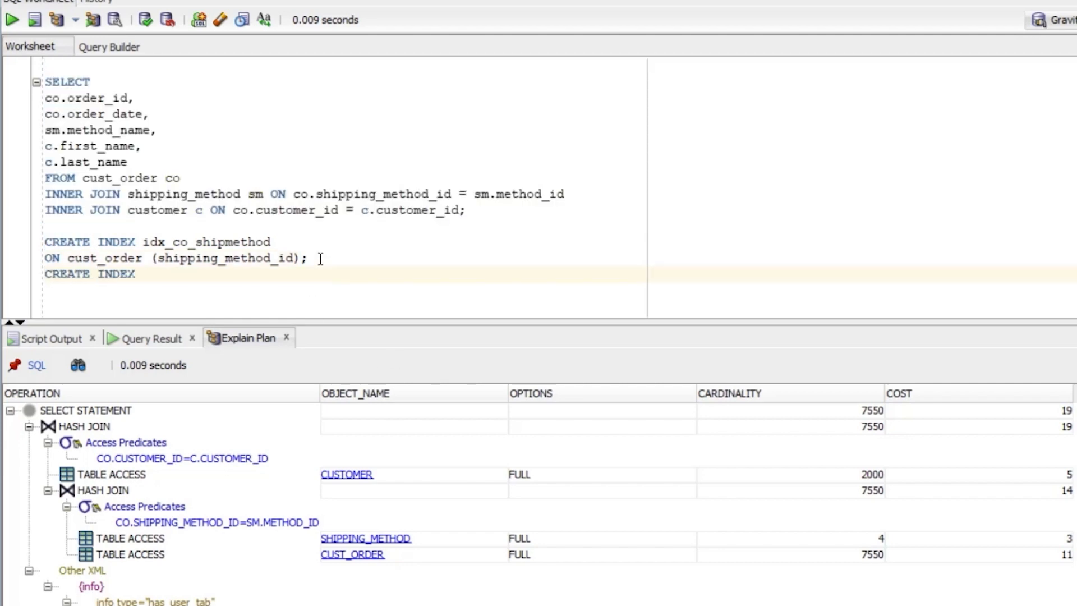
Type CREATE INDEX idx_co_custid ON cust_order (customer_id) and run both index statements
{"action": "type", "text": "idx_co_custid"}
{"action": "type", "text": "ON"}
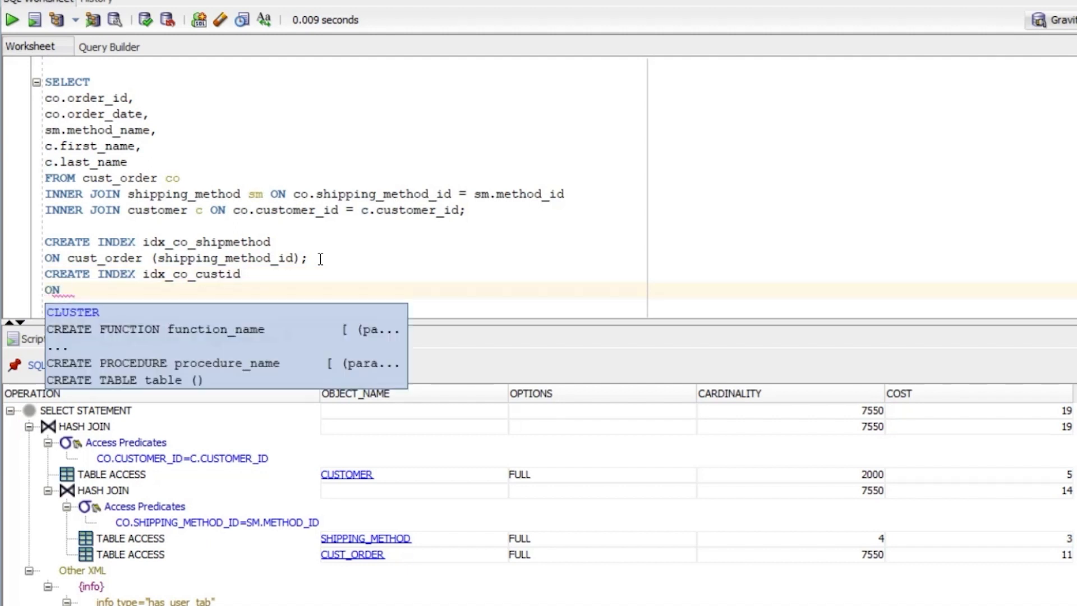
{"action": "type", "text": "cust_order (customer_id);"}
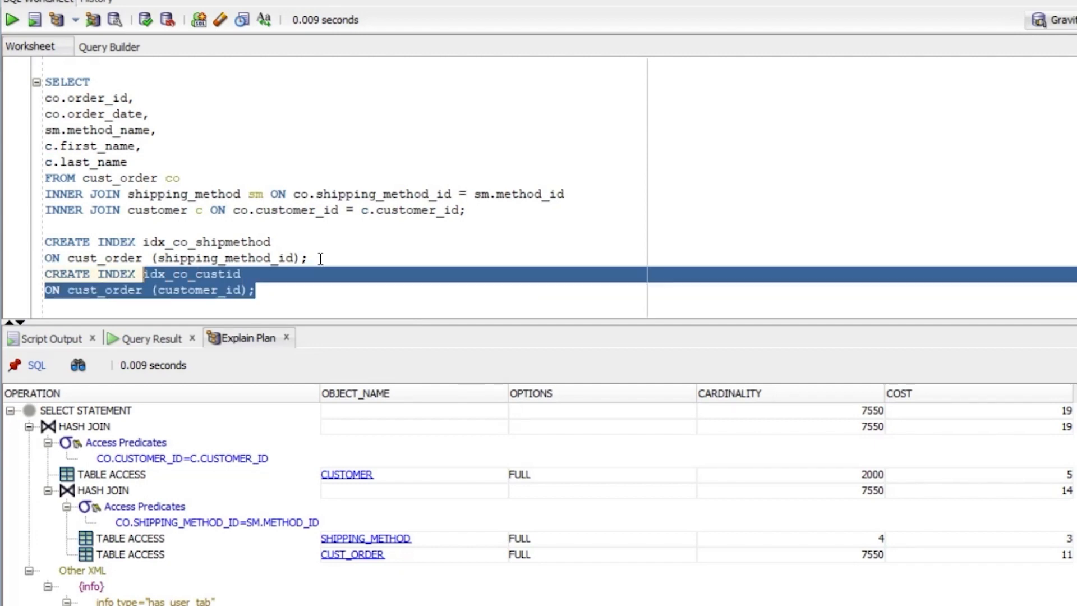
{"action": "left_click", "coordinate": [15, 21]}
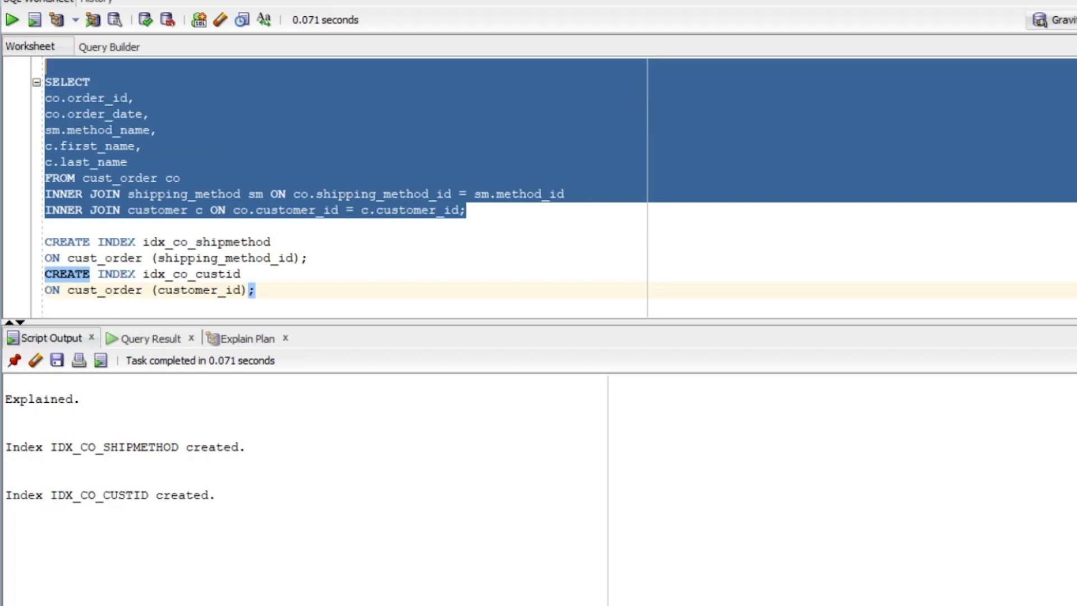
Re-explain the join query, still showing full table access at cost 19
{"action": "left_click", "coordinate": [245, 337]}
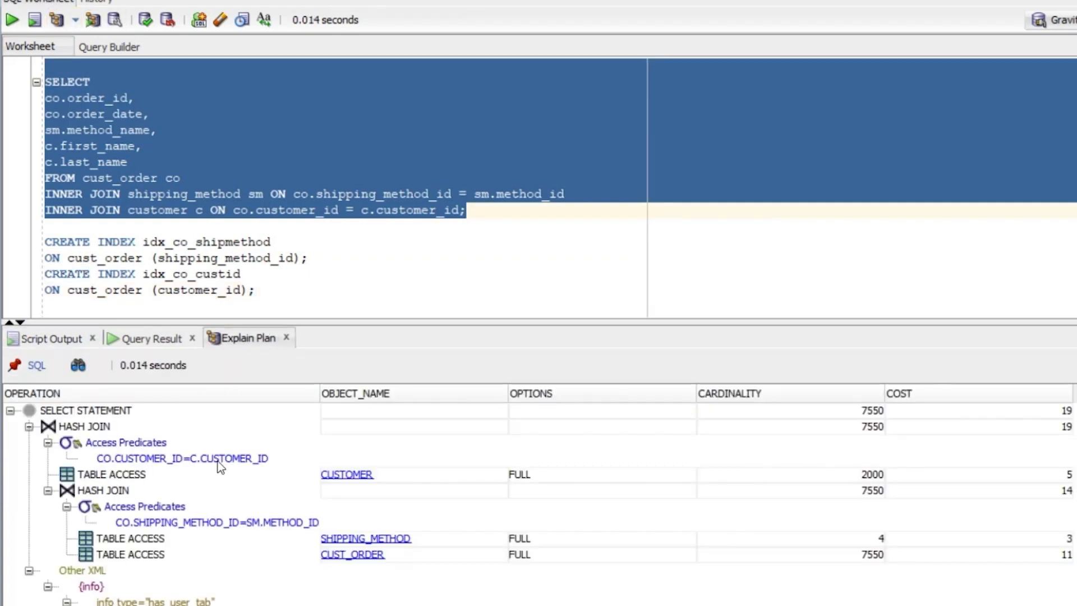
{"action": "mouse_move", "coordinate": [520, 324]}
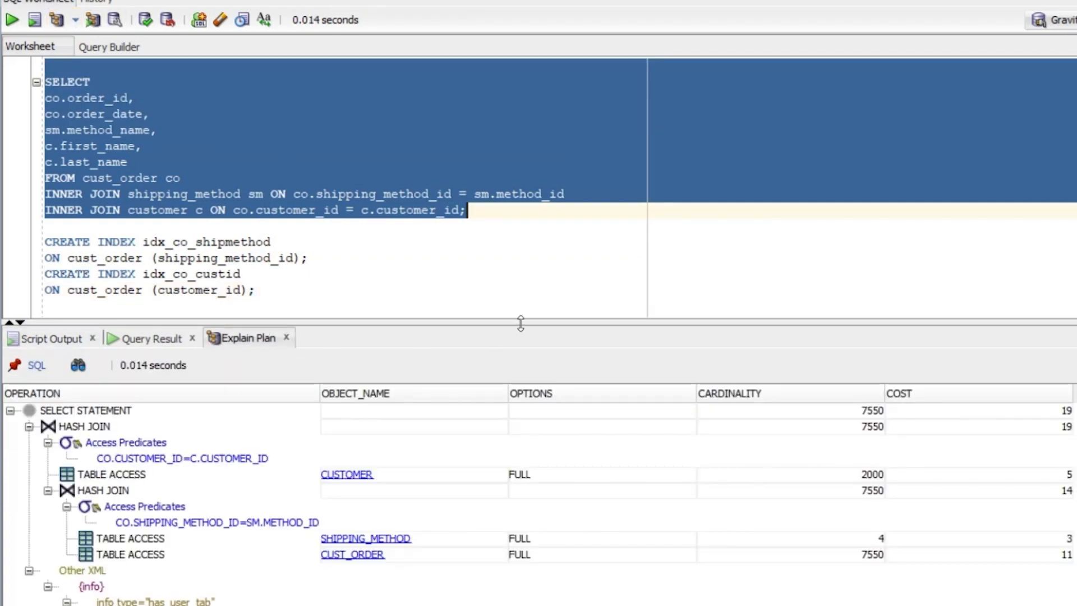